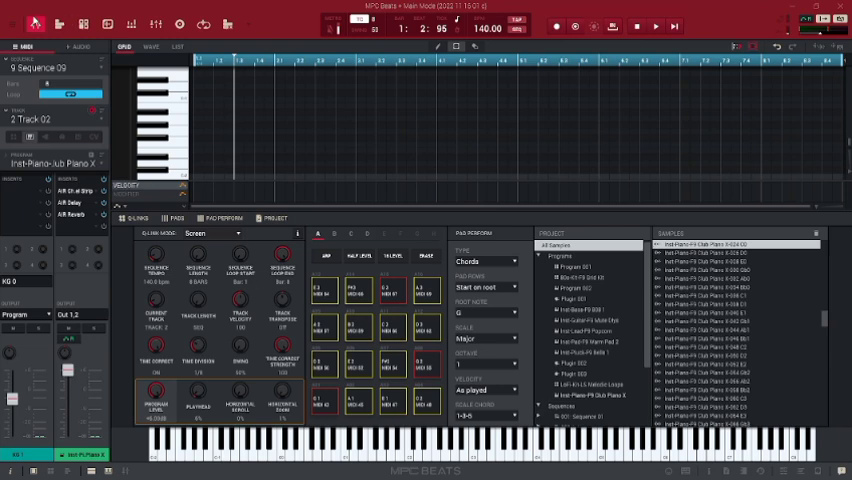
Reach Preferences from the Edit menu to view the Audio Device page
click(16, 52)
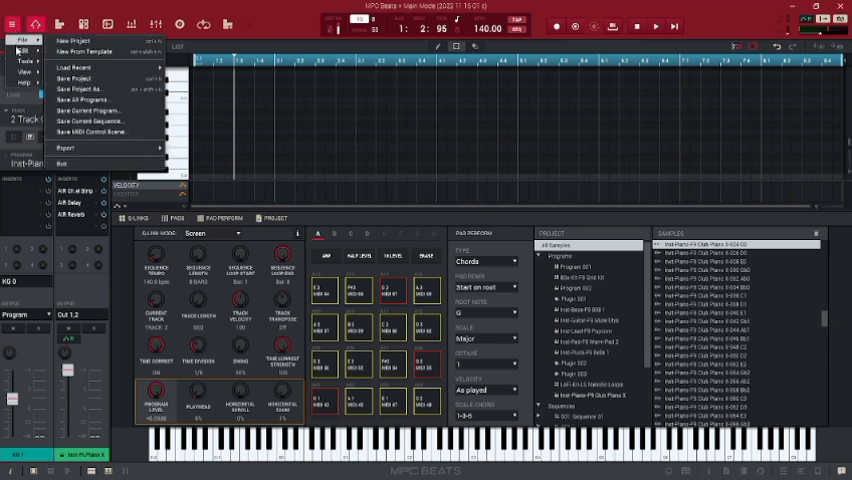
click(36, 48)
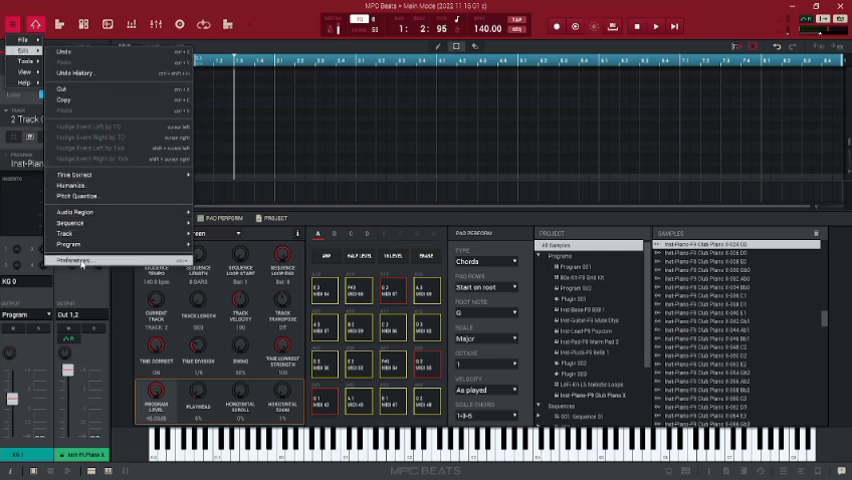
click(74, 260)
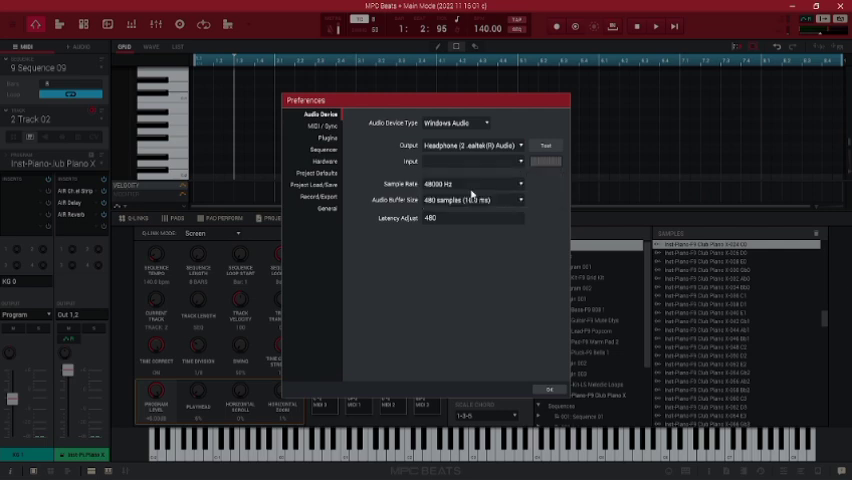
Select the laptop microphone as input and confirm, leaving Audio 003 taking Input 1
click(472, 160)
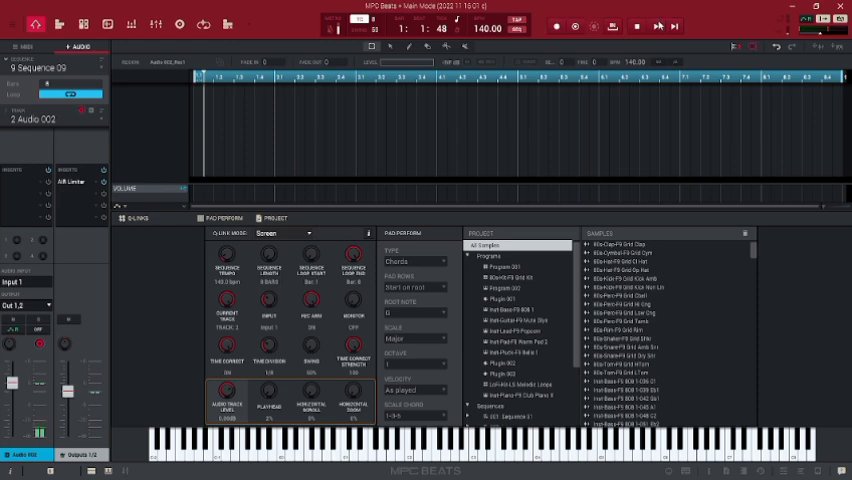
Arm Audio 003 and record a spoken voice take as a waveform spanning several bars
click(652, 24)
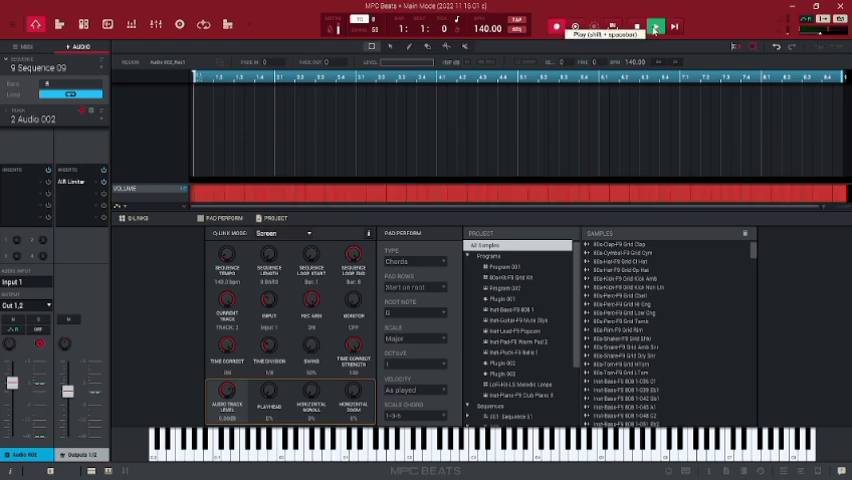
click(534, 28)
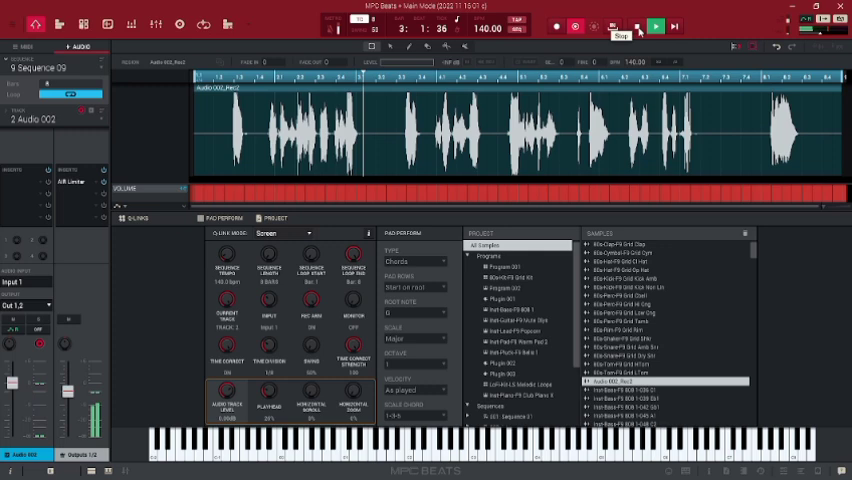
click(652, 28)
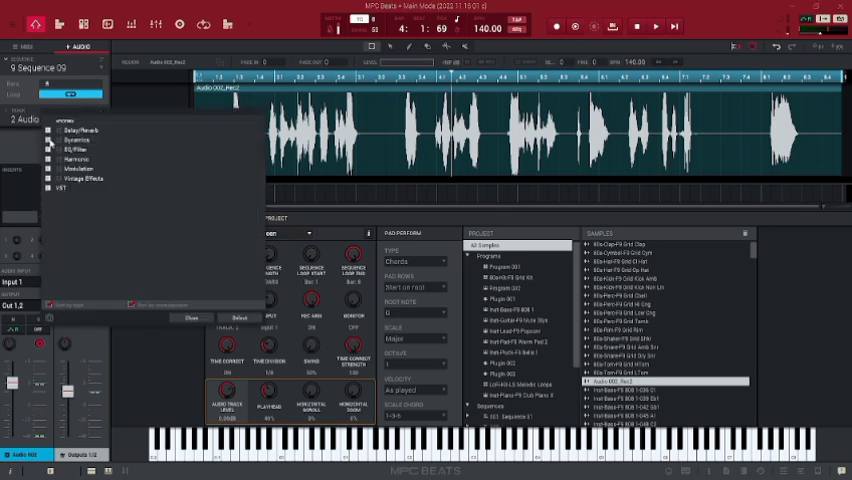
mouse_move(48, 136)
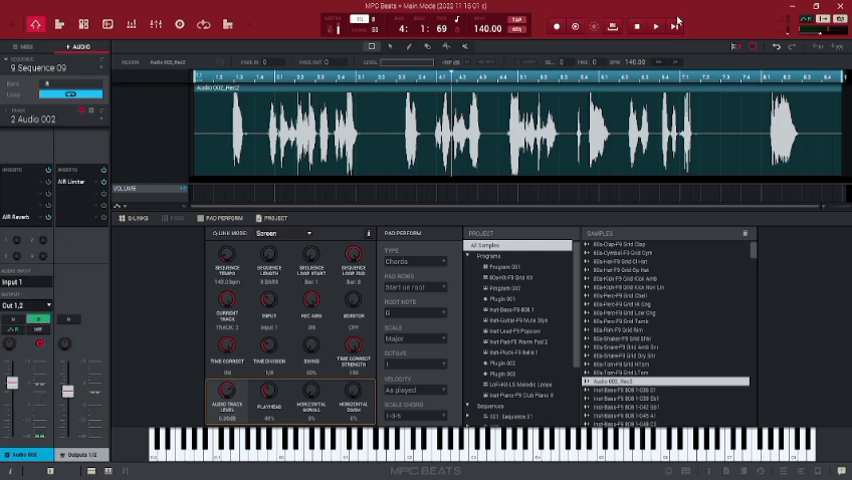
click(654, 28)
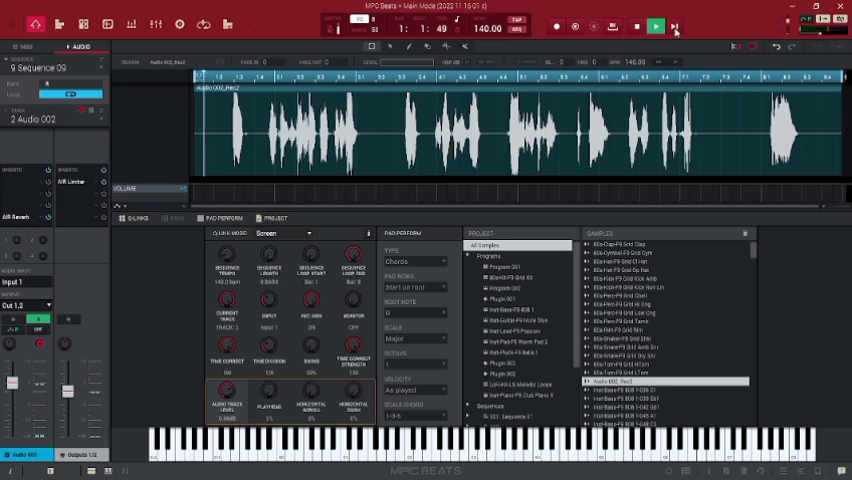
click(652, 26)
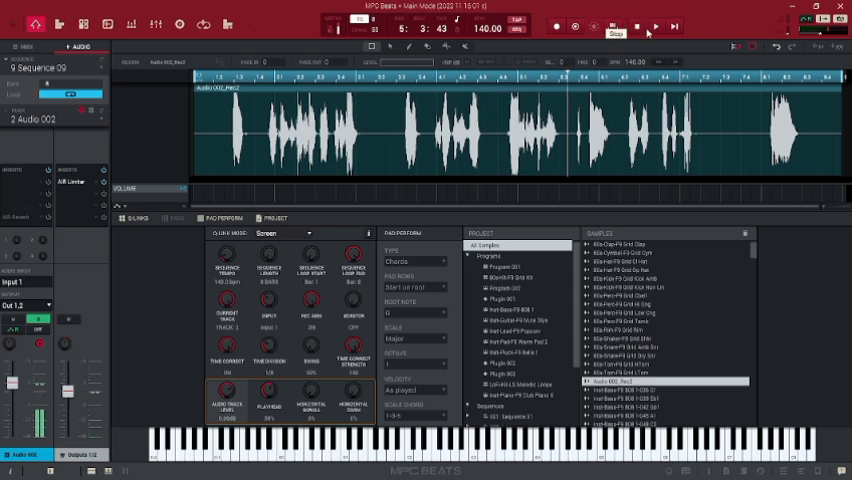
click(656, 28)
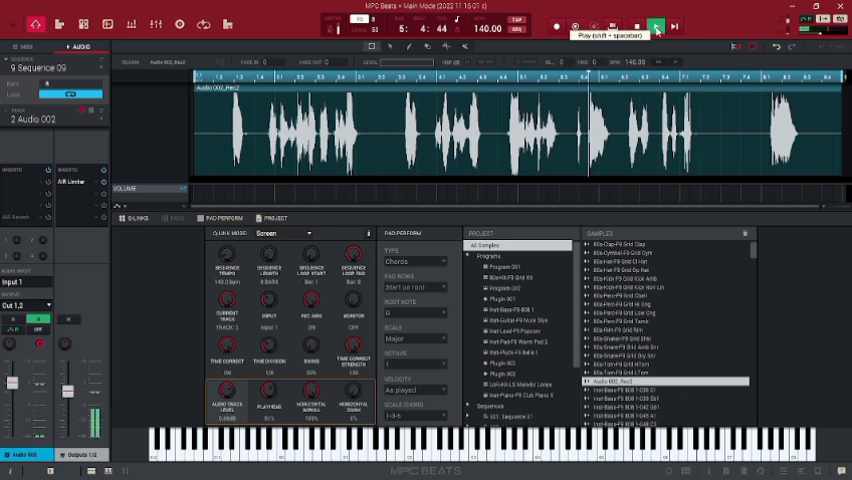
click(652, 26)
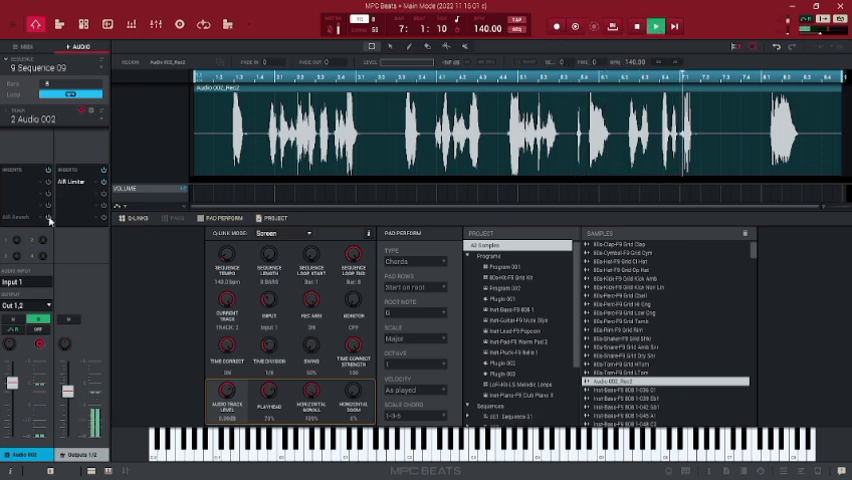
click(652, 26)
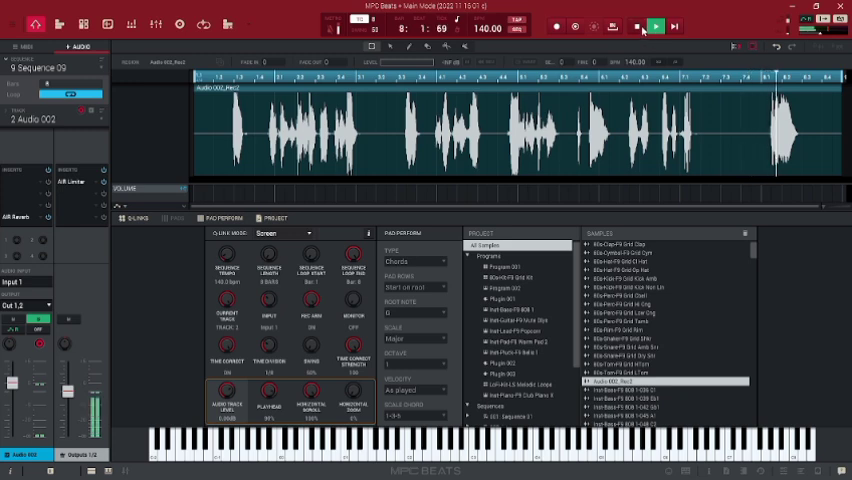